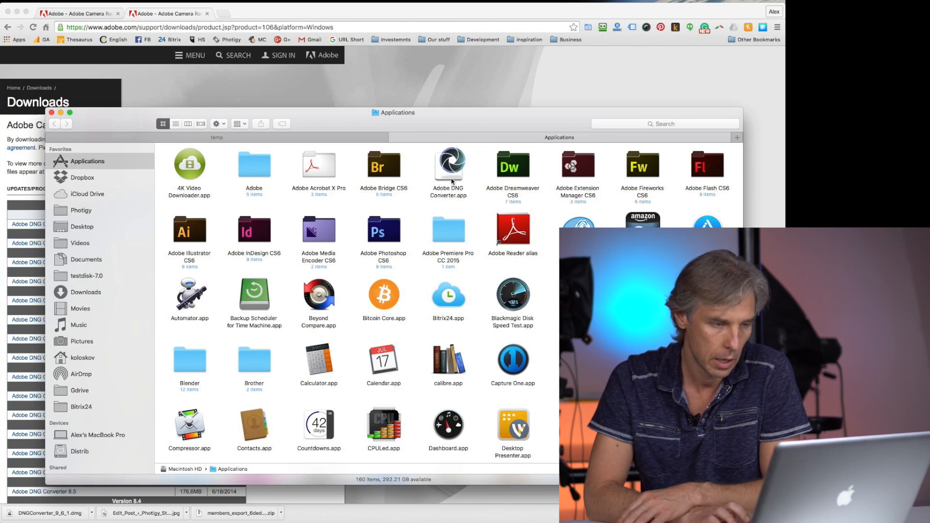
Review the MOS and FFF raw files in Finder and launch Adobe DNG Converter.
click(448, 165)
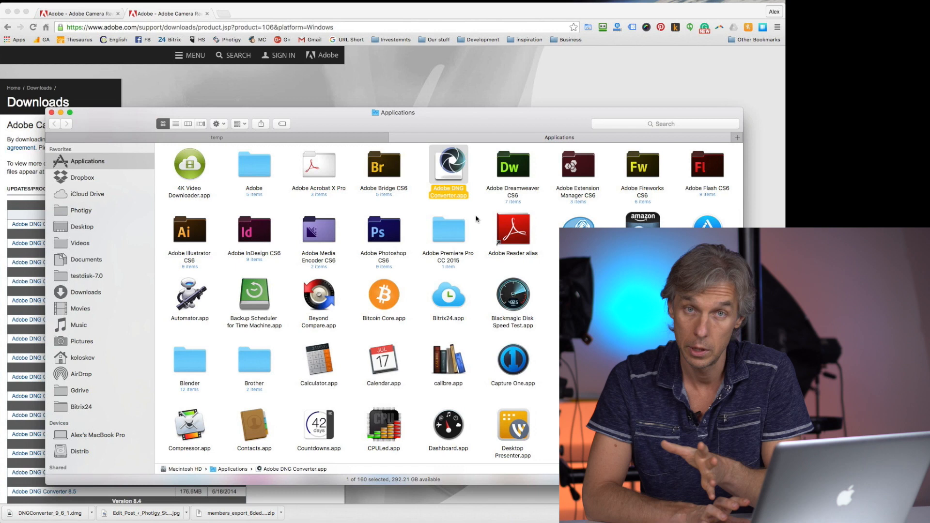
mouse_move(469, 153)
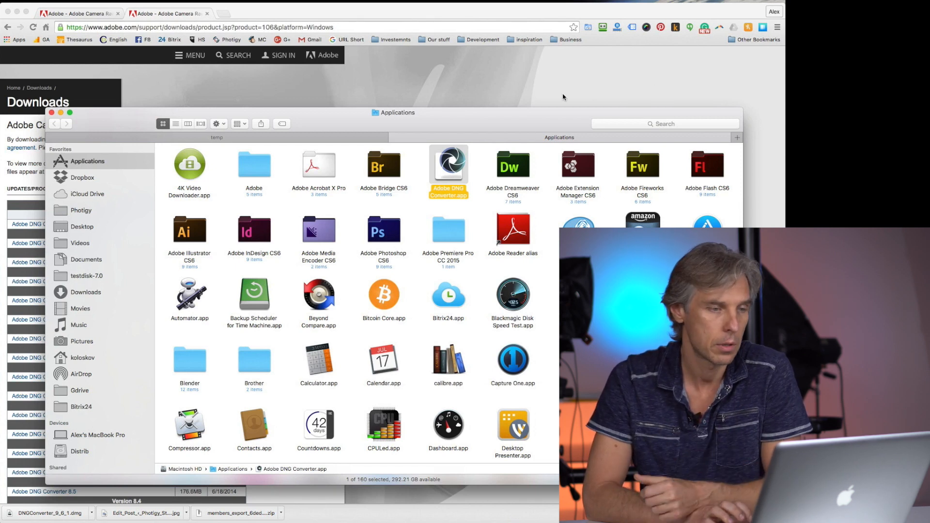
mouse_move(406, 101)
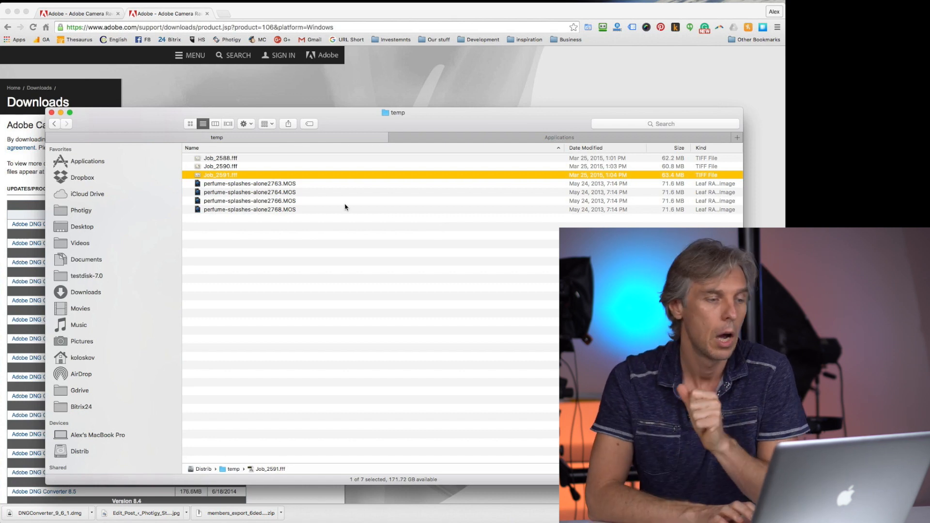
mouse_move(235, 165)
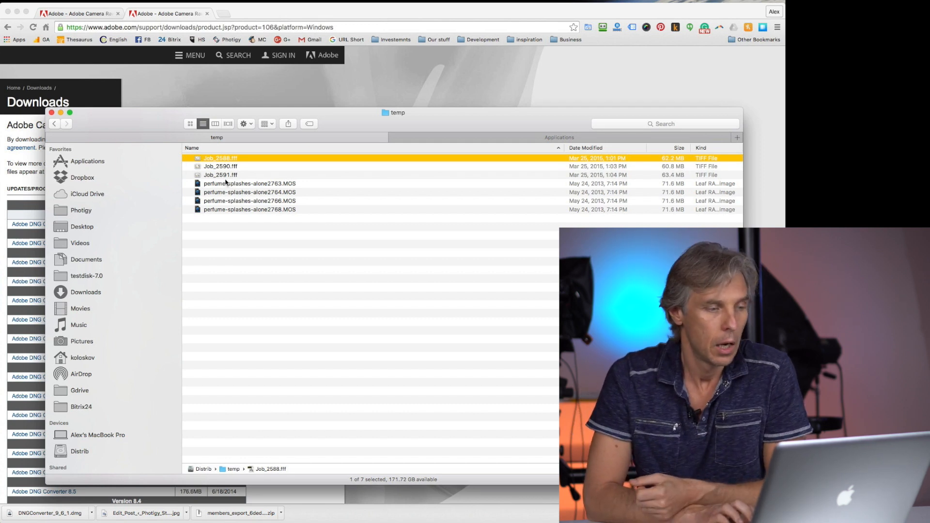
click(249, 209)
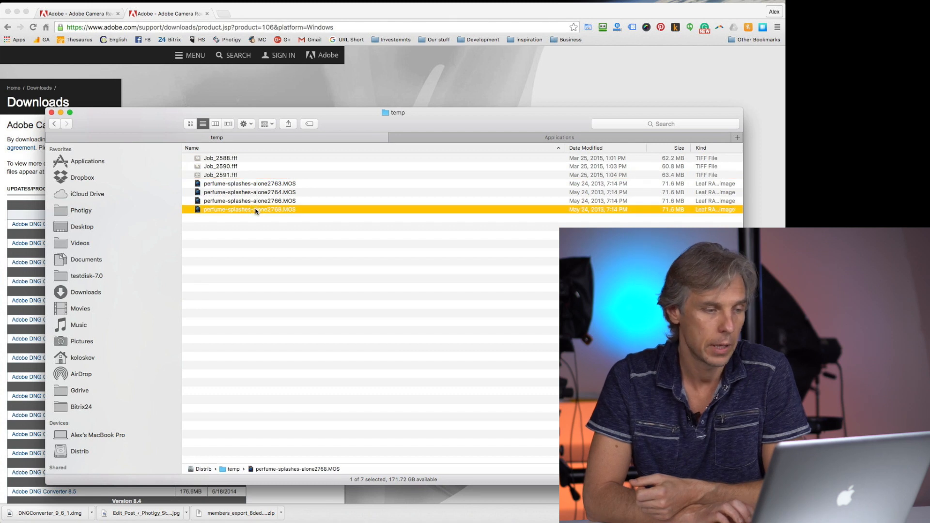
click(249, 183)
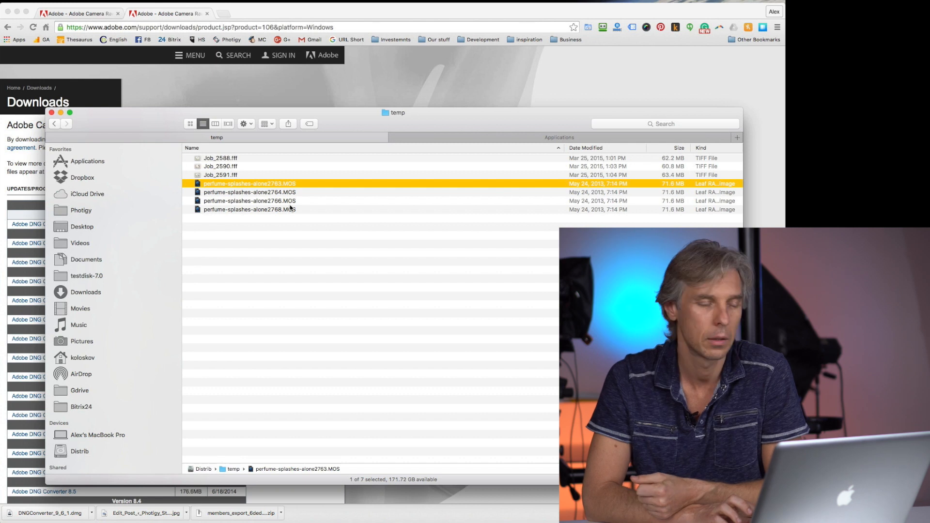
click(249, 192)
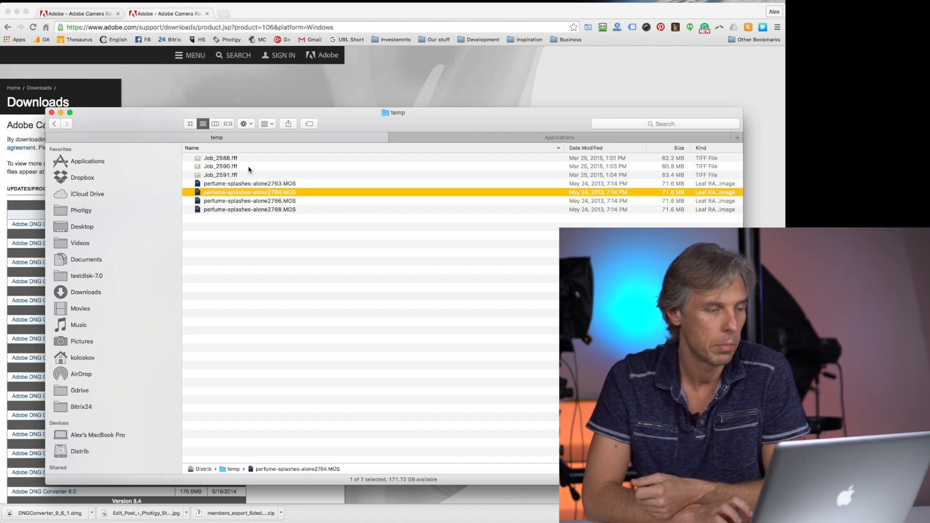
click(221, 166)
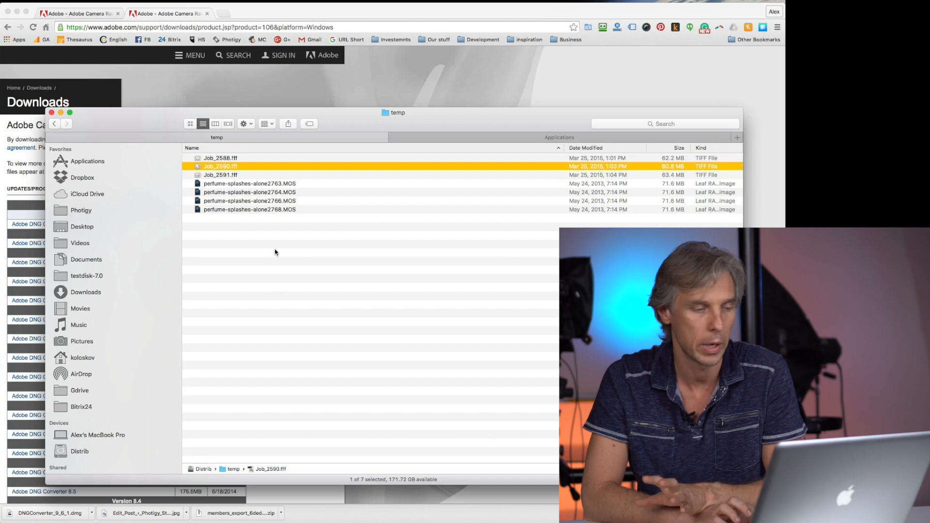
mouse_move(305, 278)
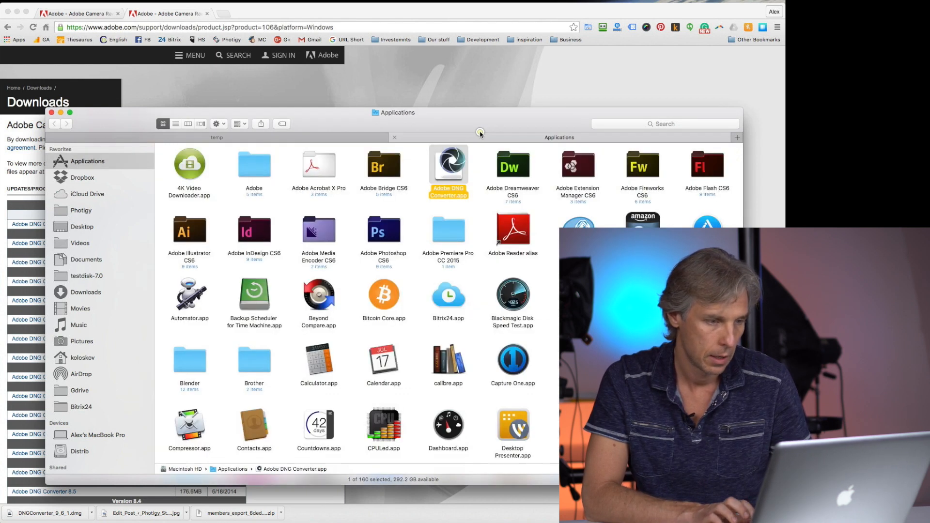
double_click(448, 164)
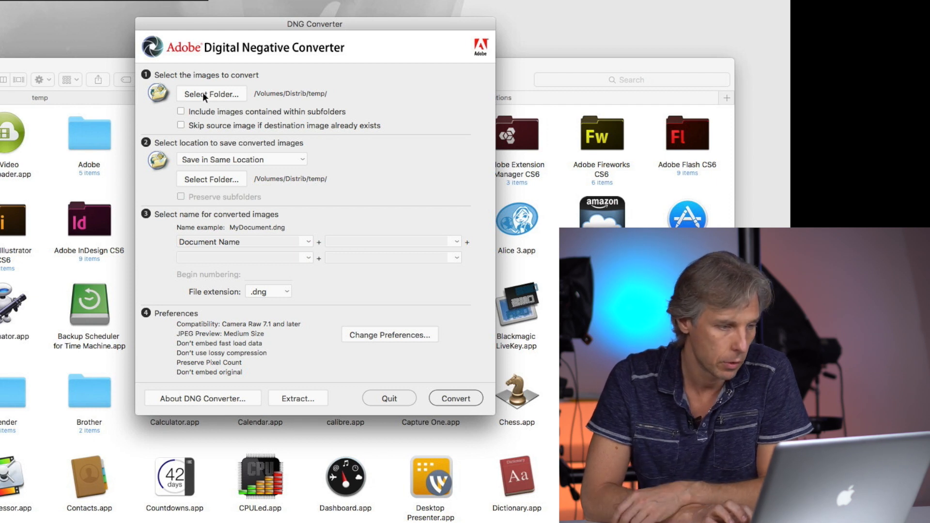
Choose the temp folder as the source and include images inside subfolders.
click(210, 93)
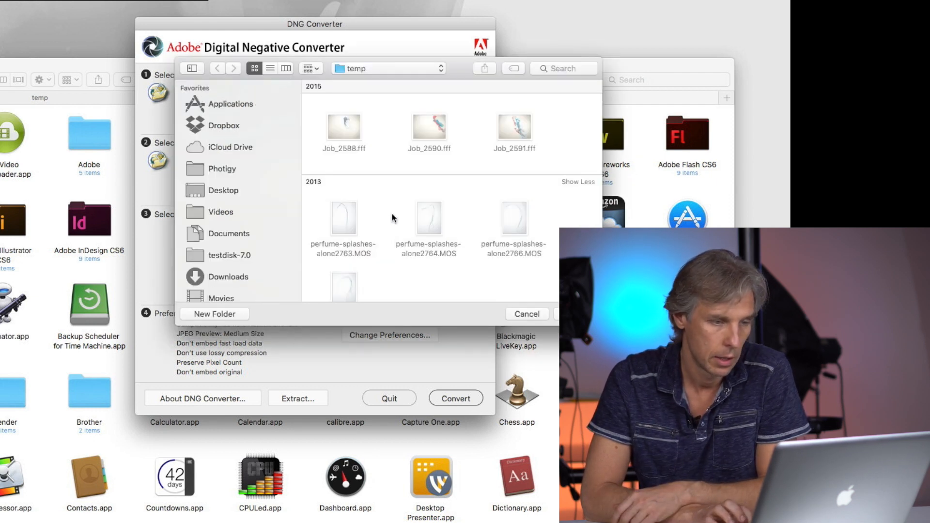
click(388, 67)
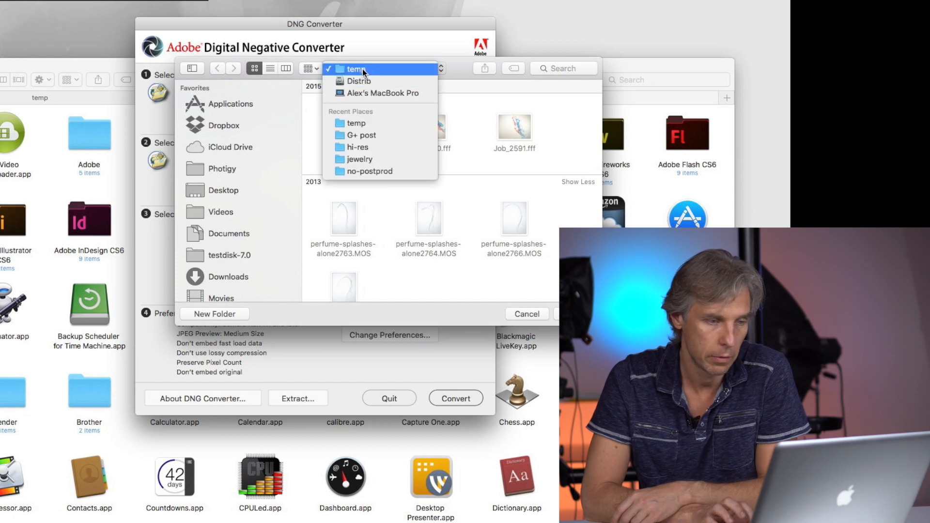
click(355, 69)
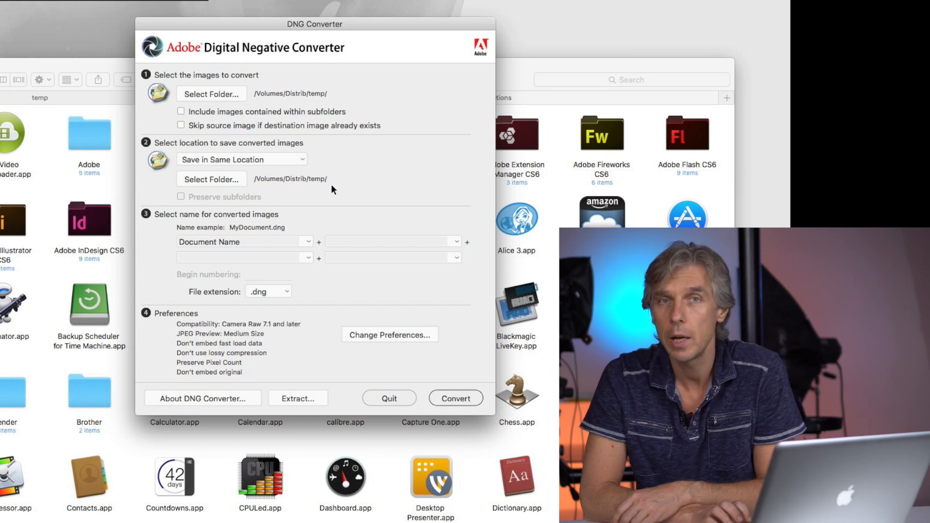
click(182, 112)
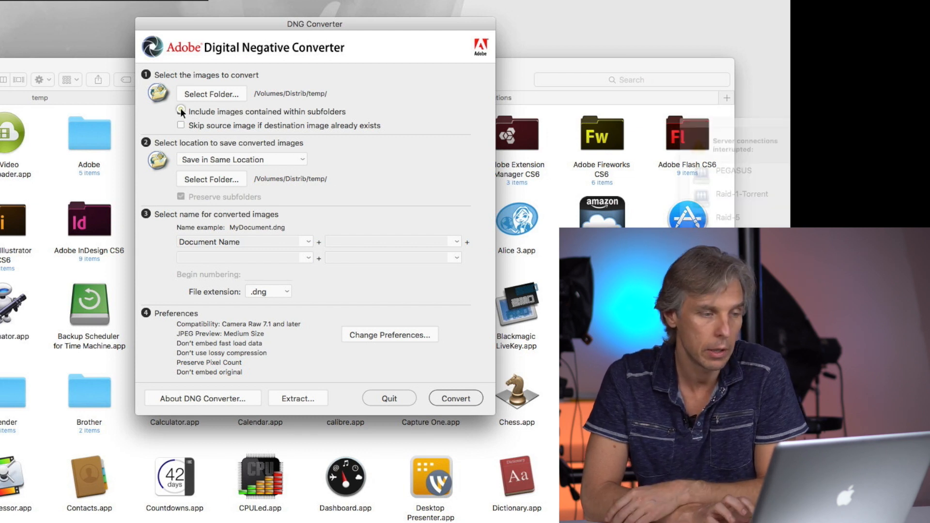
click(181, 112)
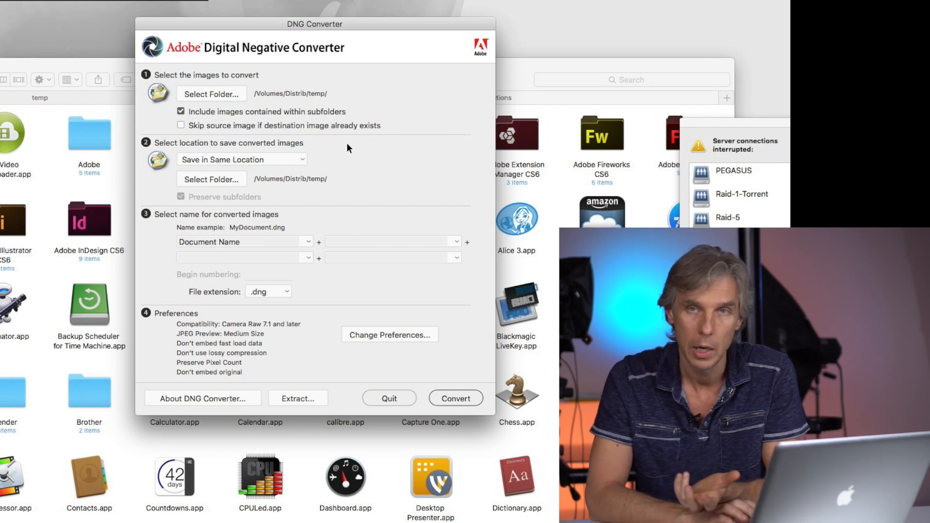
mouse_move(362, 174)
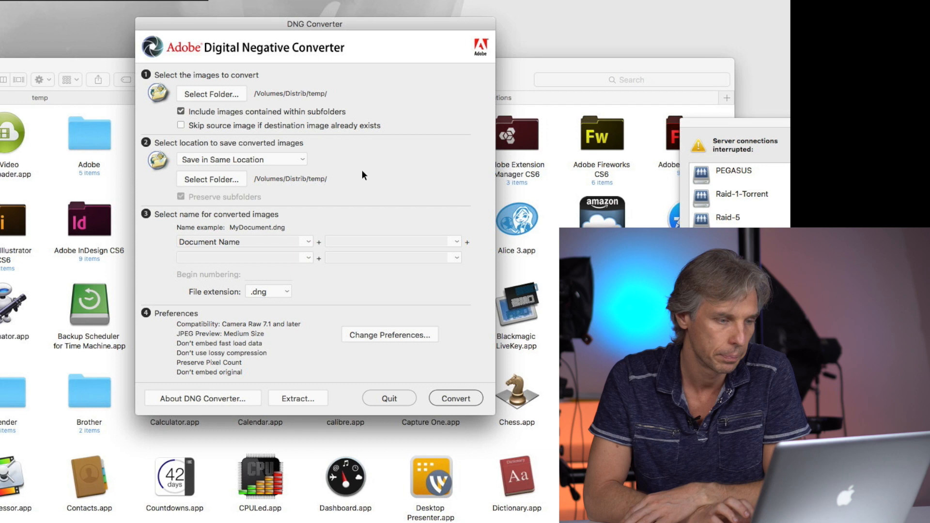
mouse_move(175, 140)
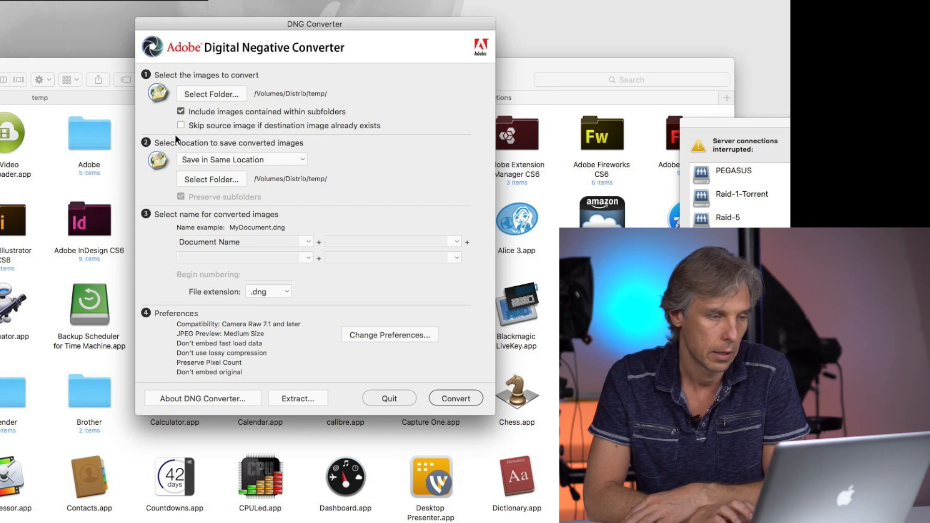
mouse_move(268, 129)
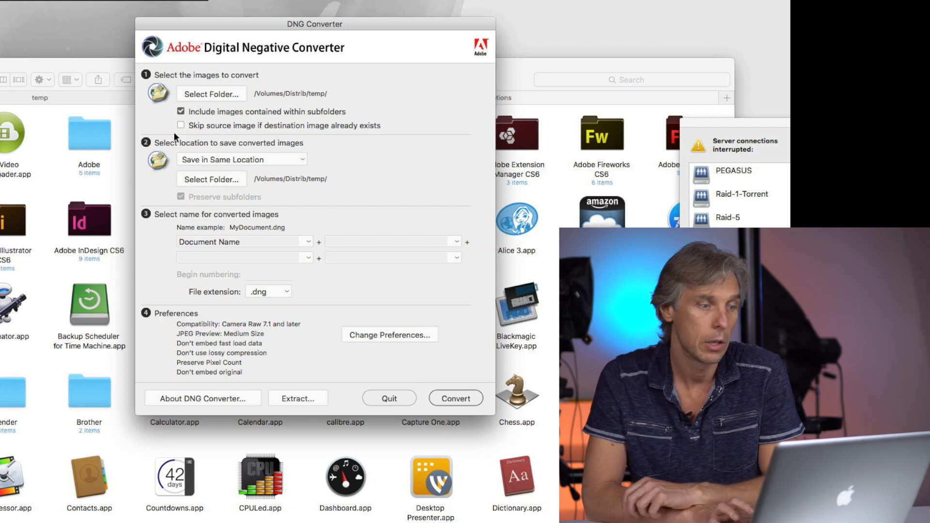
Set the save location to Save in New Location, bringing up the folder chooser.
click(181, 125)
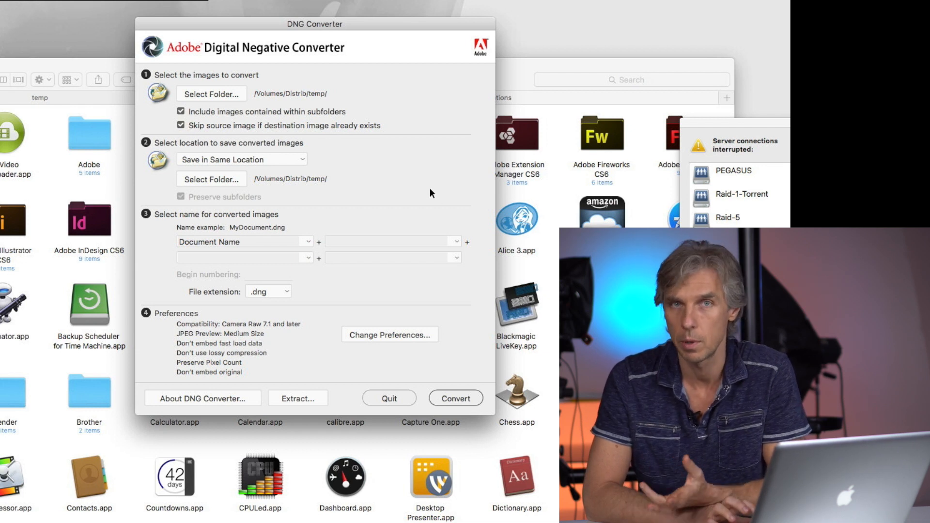
mouse_move(348, 188)
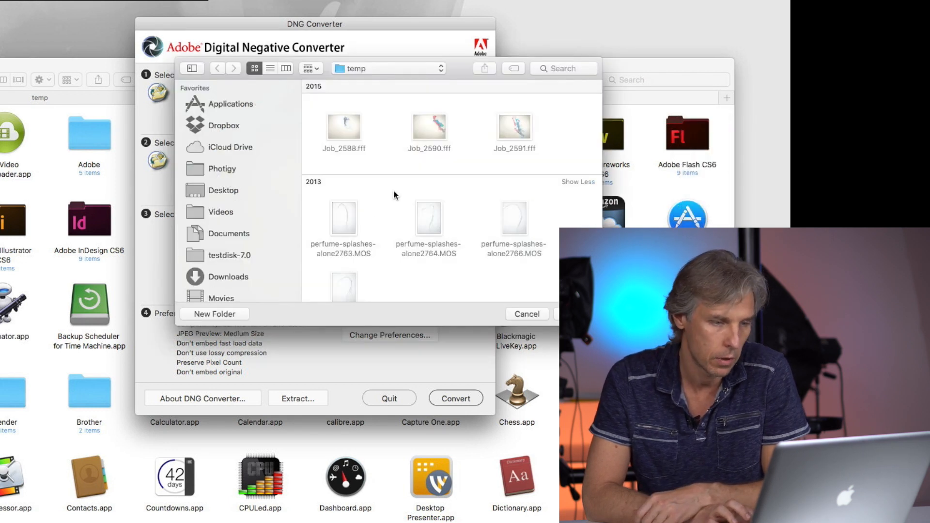
Create a new DNG folder inside temp as the destination and exclude subfolder images.
click(213, 313)
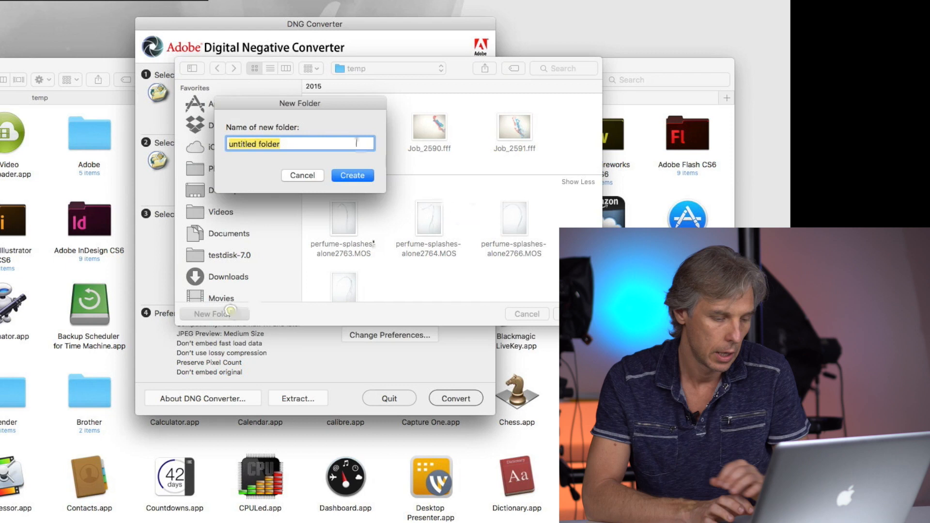
text(D)
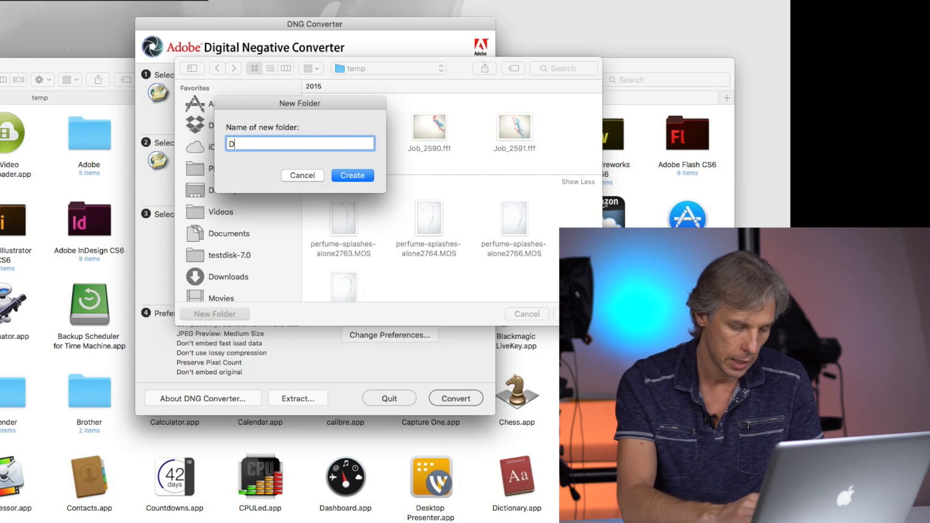
click(350, 175)
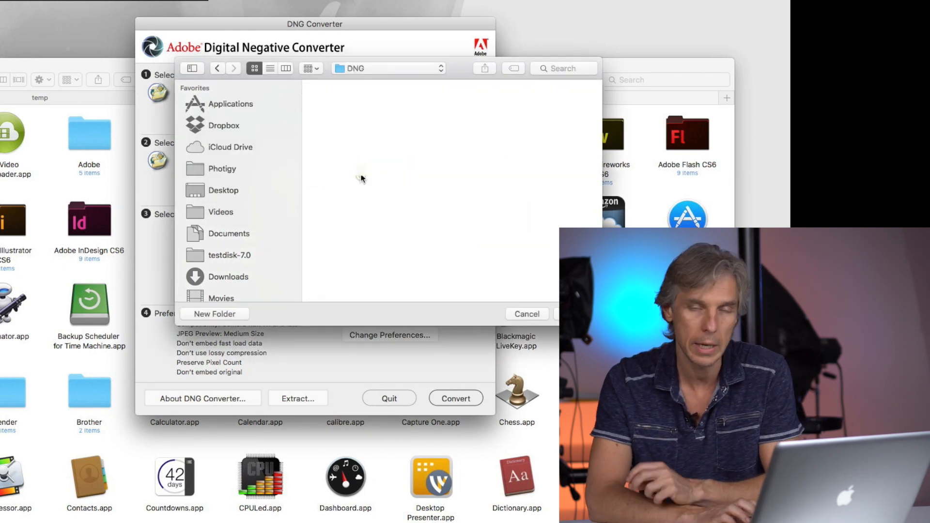
mouse_move(360, 158)
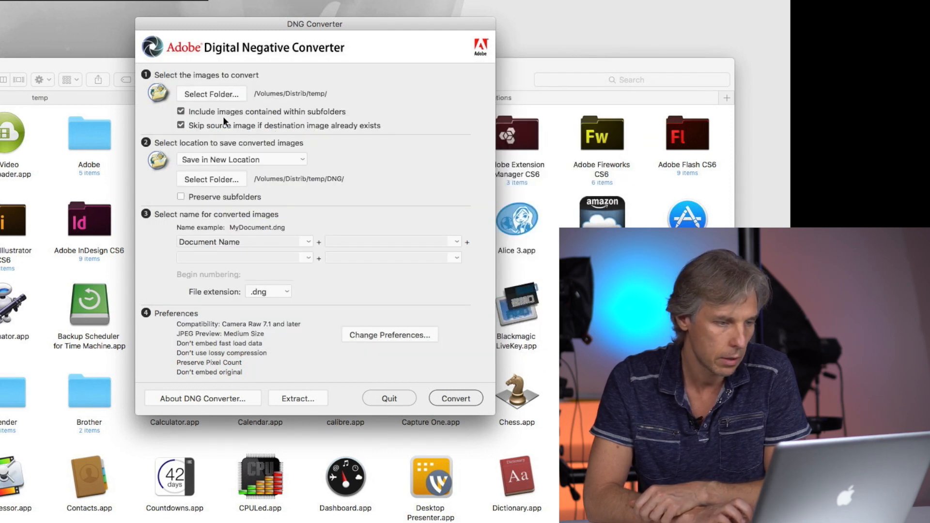
click(181, 112)
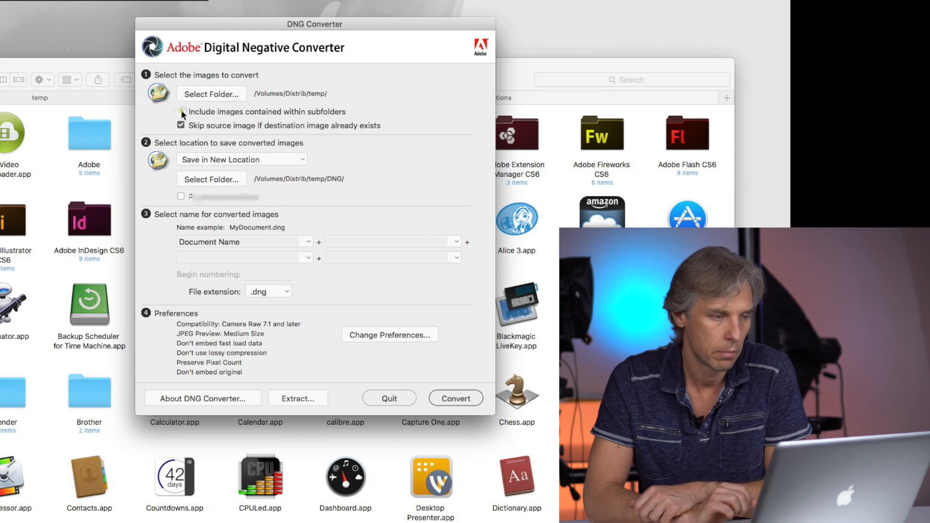
click(181, 111)
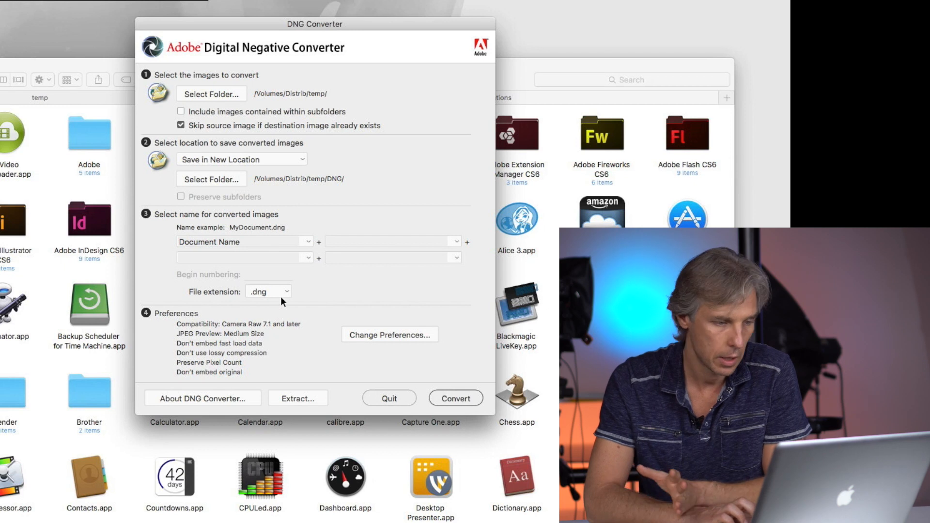
mouse_move(200, 336)
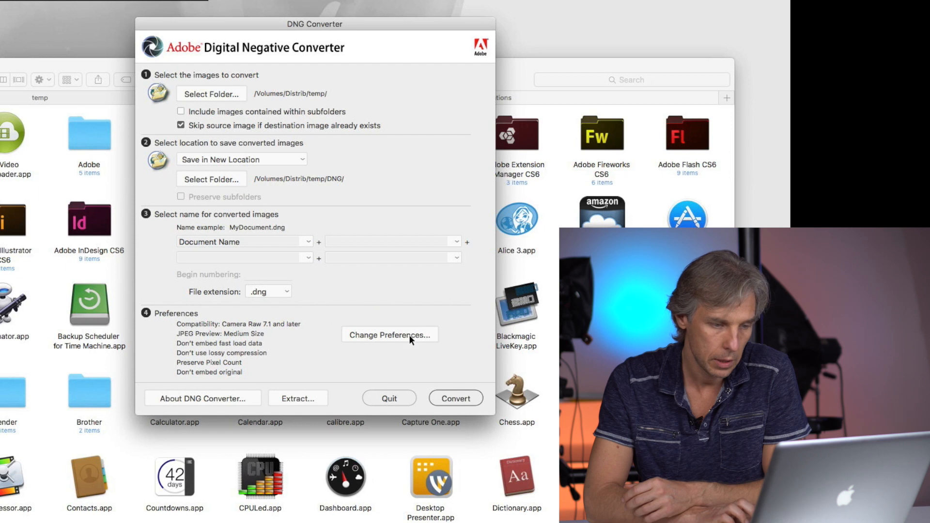
click(389, 334)
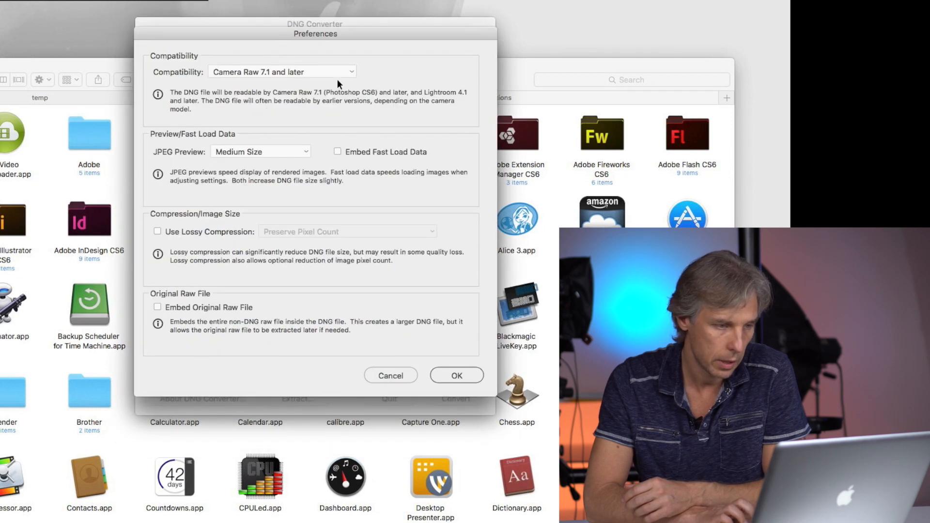
click(282, 71)
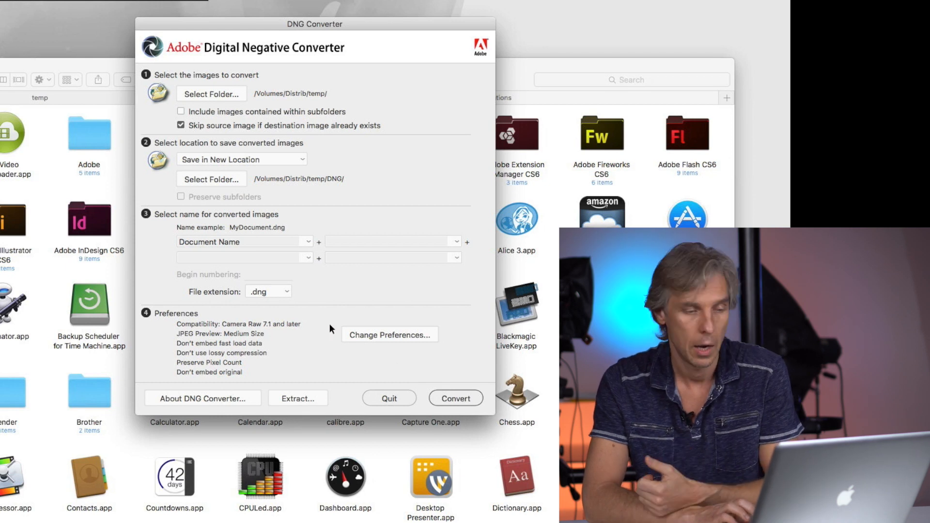
click(389, 335)
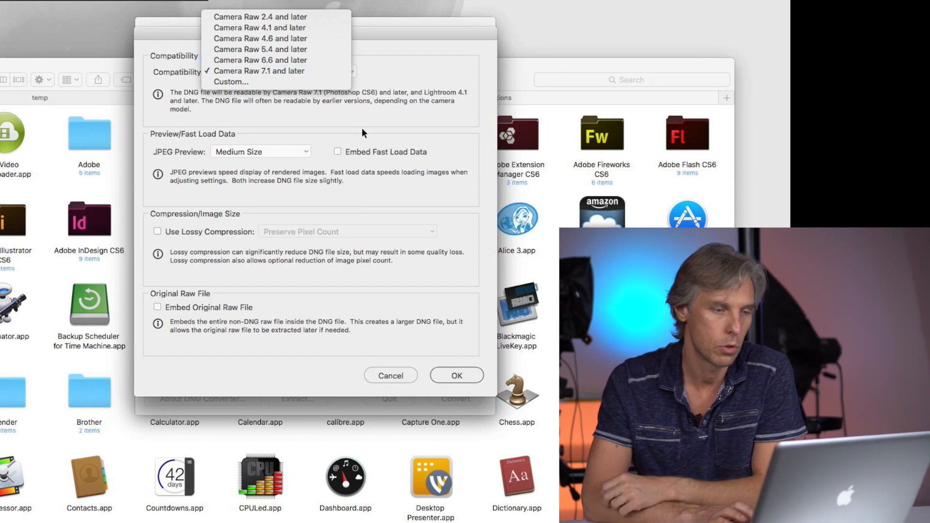
click(257, 71)
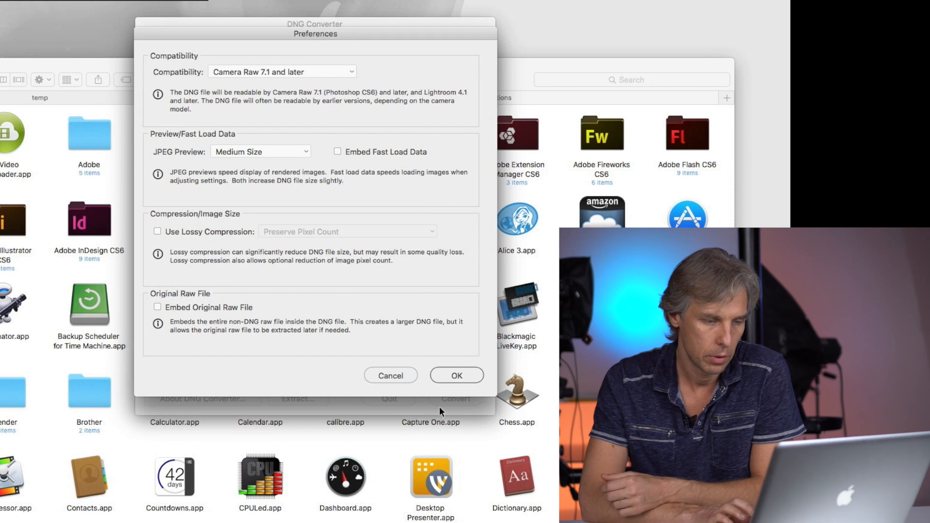
click(456, 375)
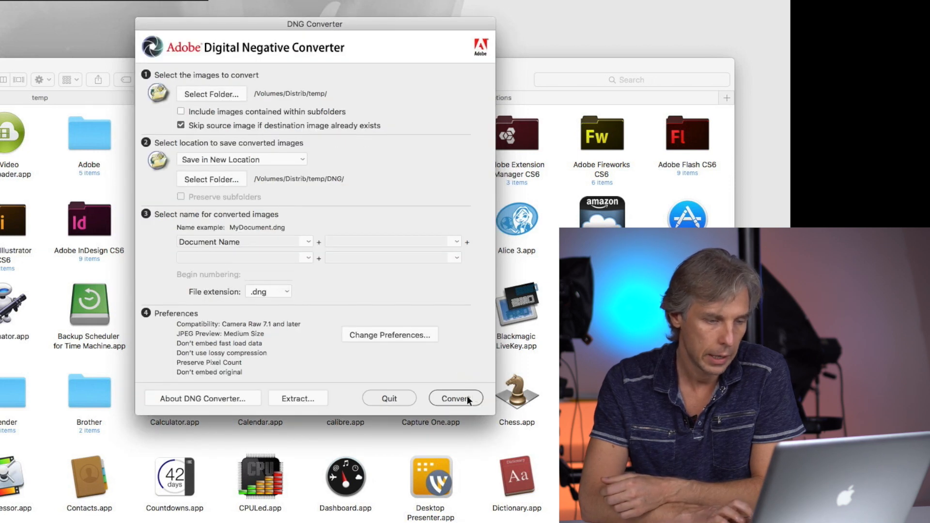
Convert all seven FFF and MOS files to DNG and dismiss the success report.
click(456, 398)
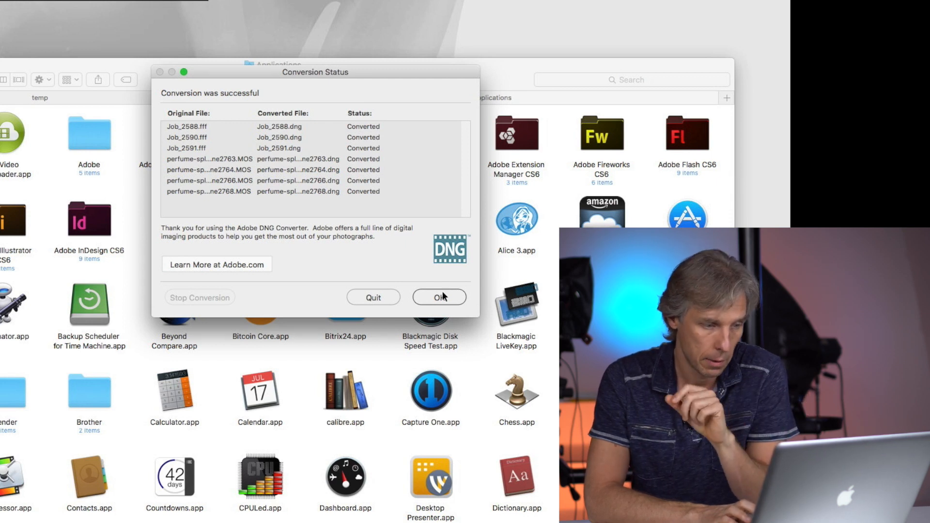
click(438, 298)
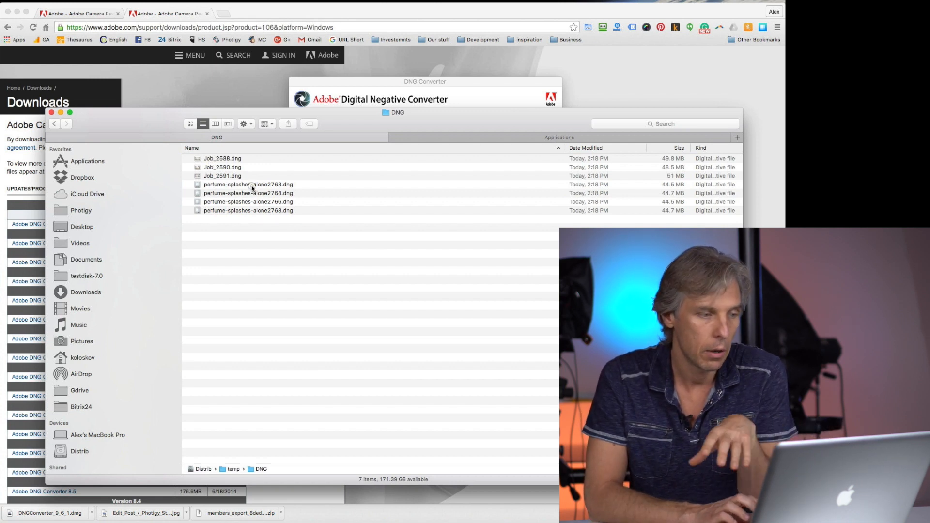
Open perfume-splashes-alone2763.dng with Adobe Photoshop CS6 into Camera Raw.
right_click(247, 184)
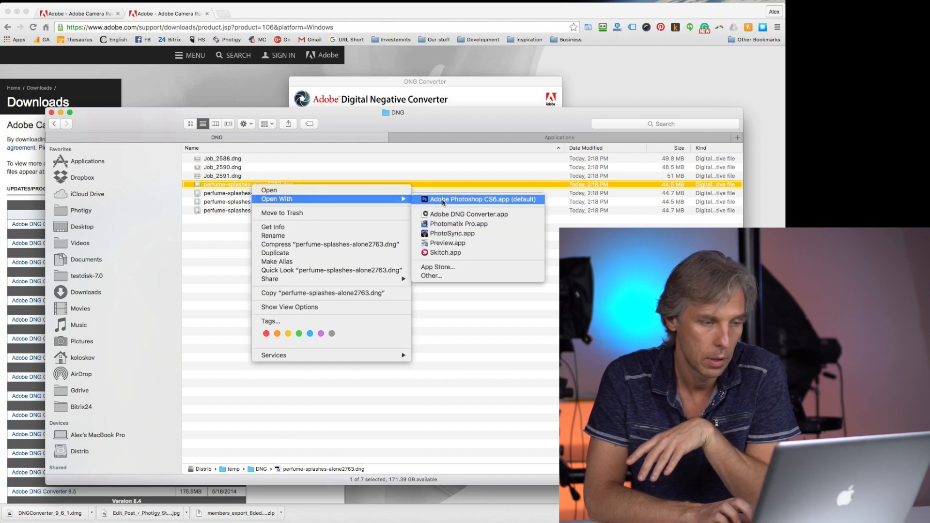
click(483, 199)
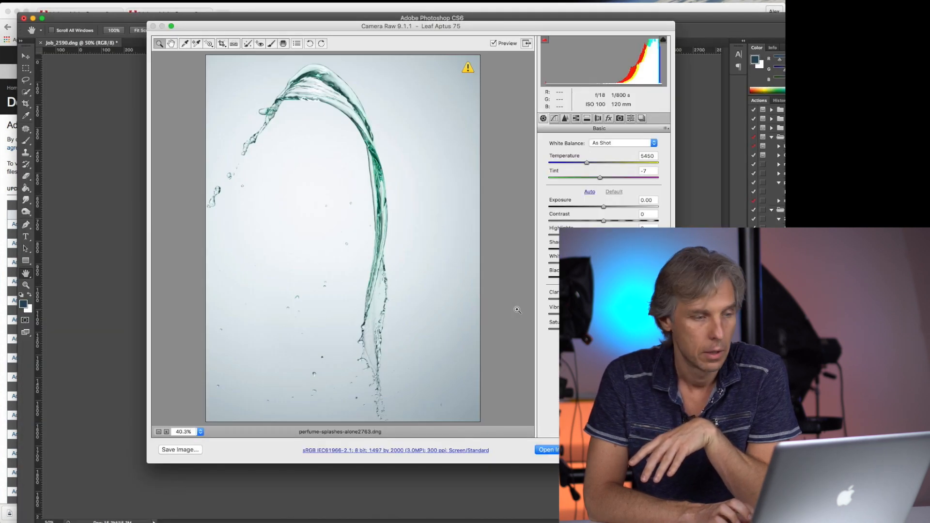